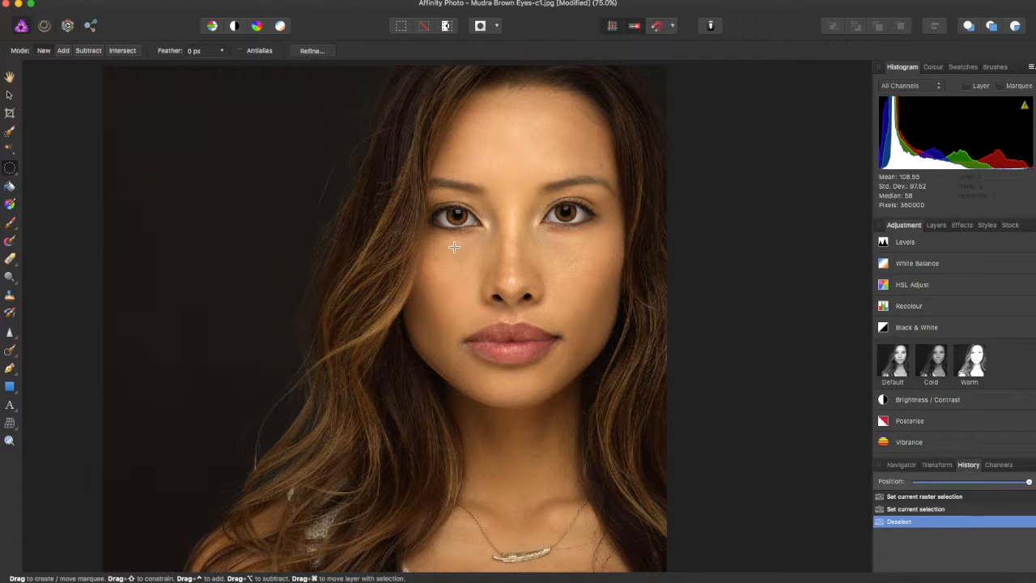
mouse_move(465, 249)
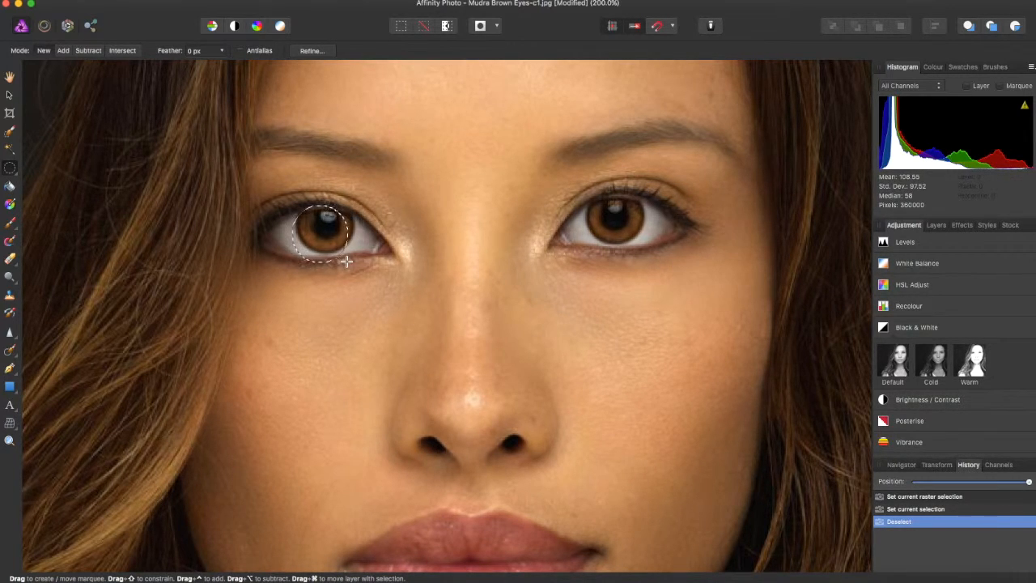
Step: Drag a circular selection around the left iris
drag(327, 243, 331, 239)
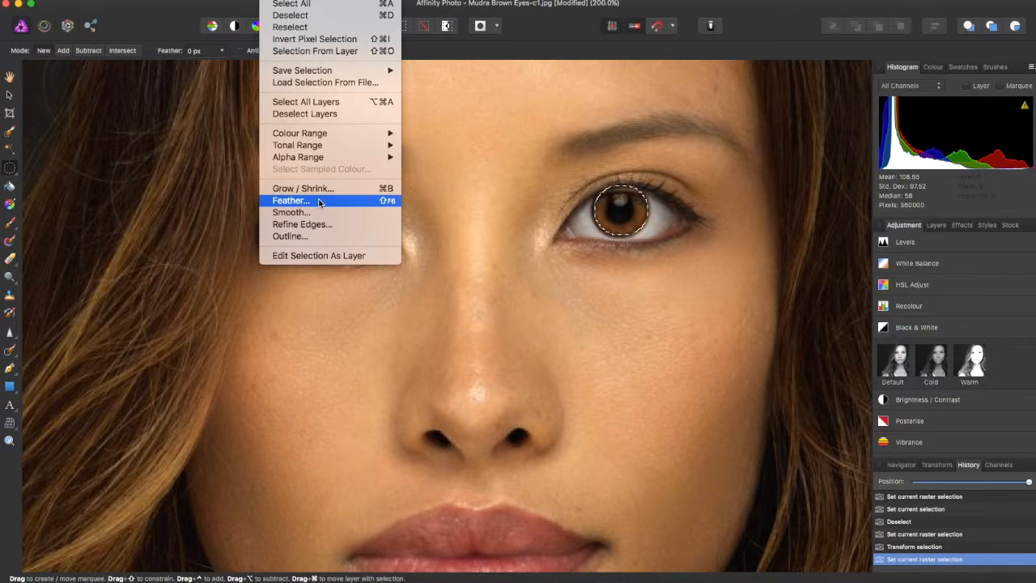
Step: Feather the iris selection with a 10 px radius
click(290, 200)
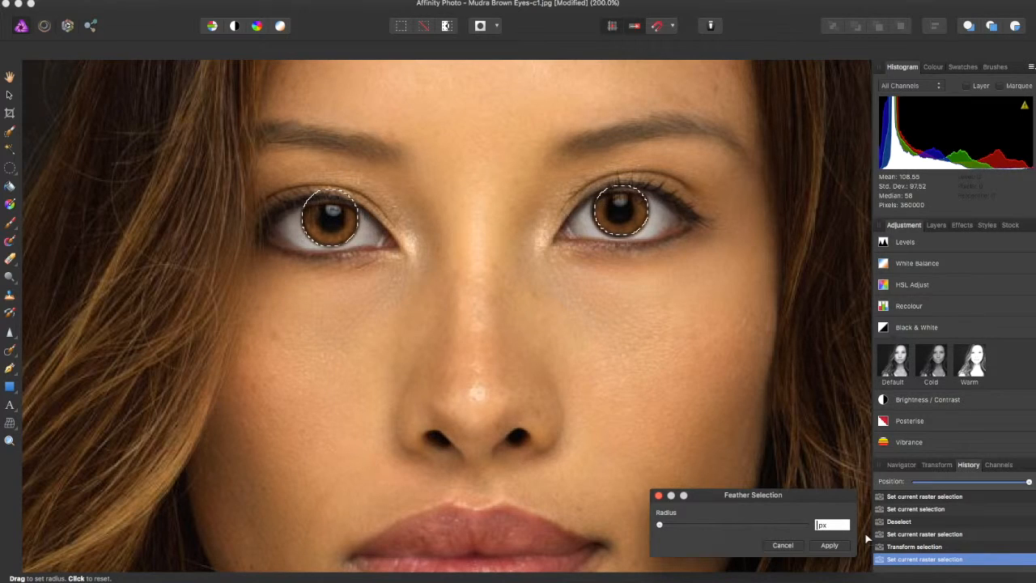
text(10)
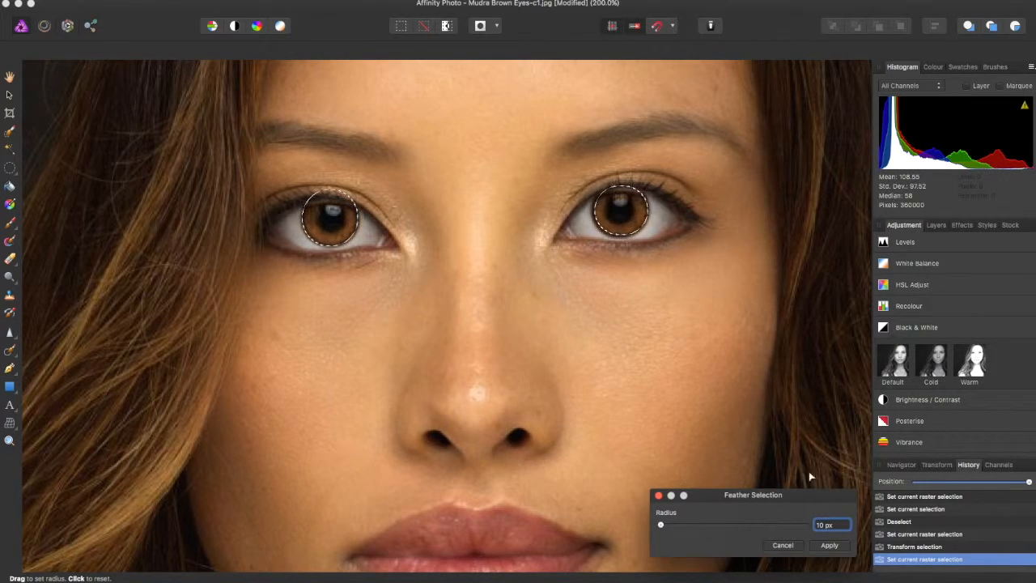
click(829, 545)
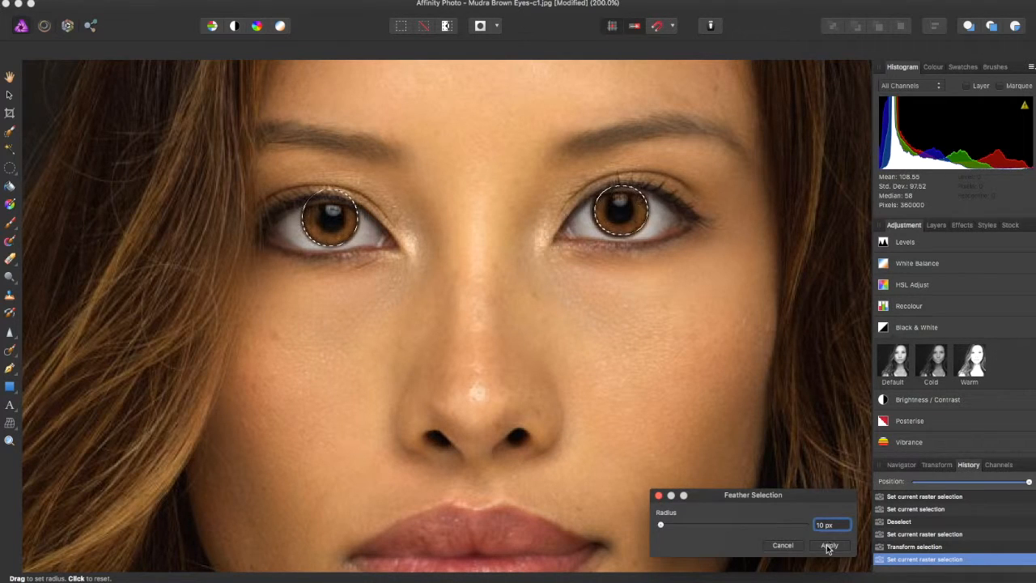
click(828, 545)
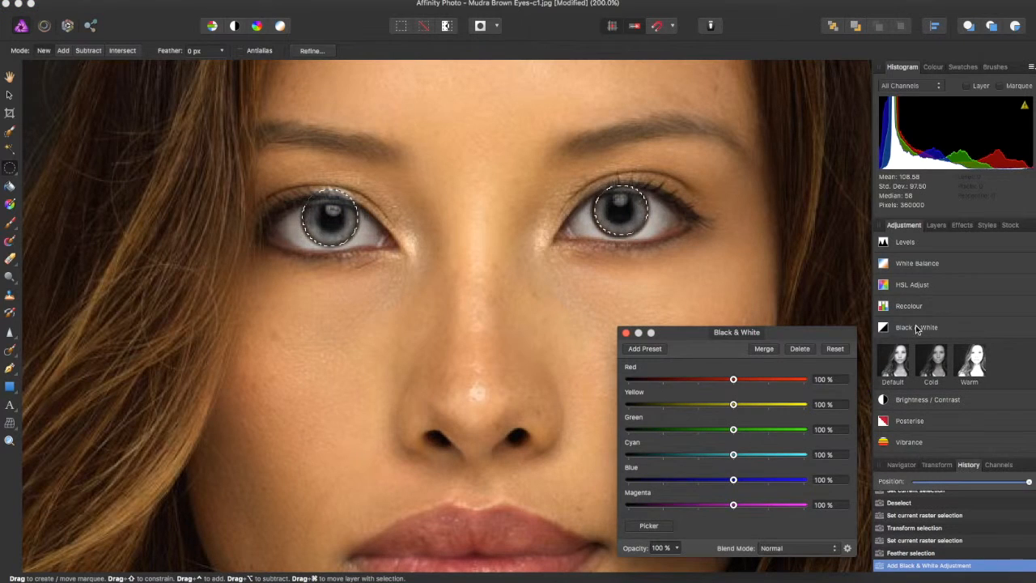
Step: Close the Black & White settings, keeping the default values
click(625, 332)
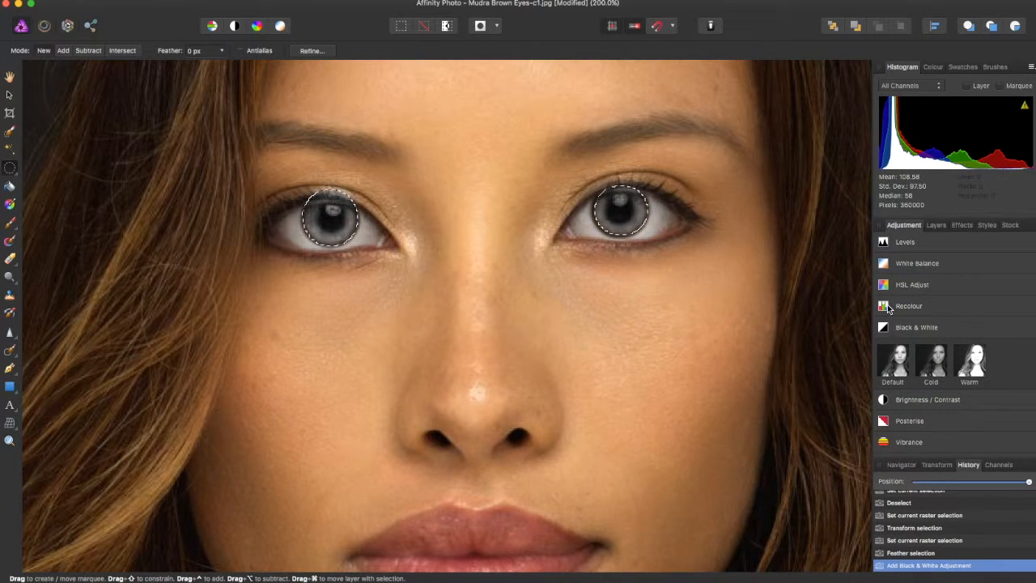
Step: Add a Recolour adjustment to the irises and set its blend mode to Overlay
click(908, 305)
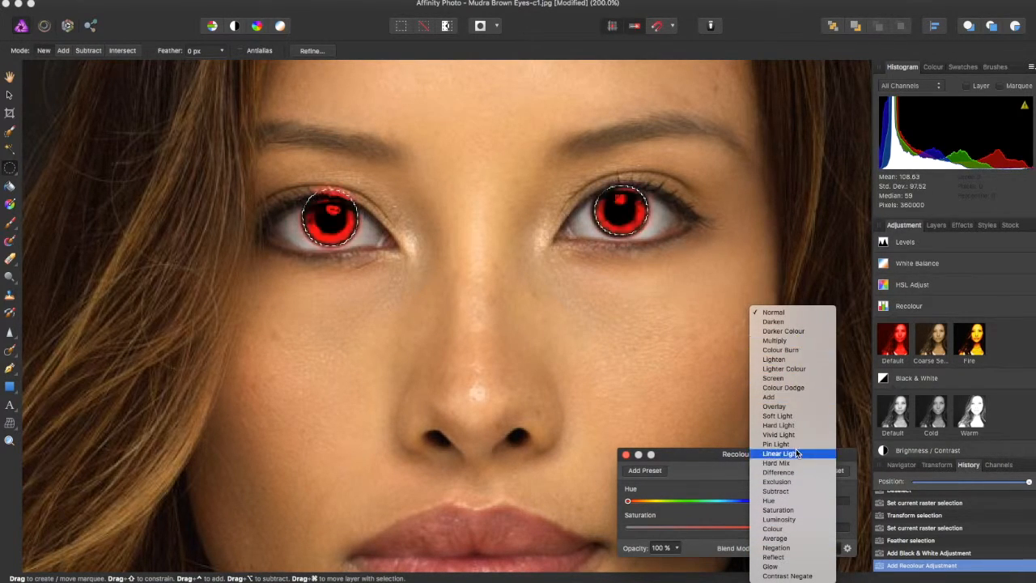
click(768, 500)
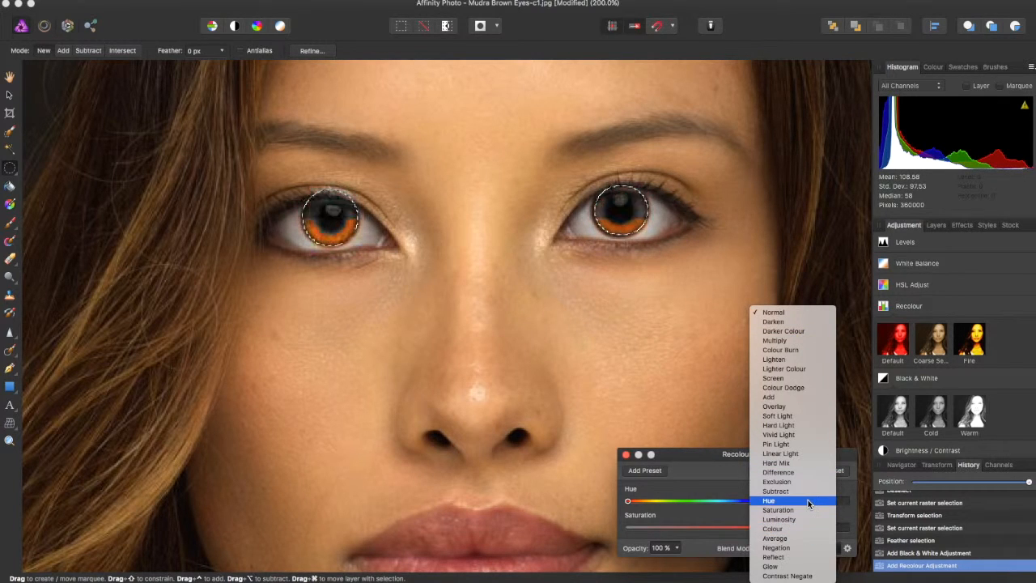
click(773, 406)
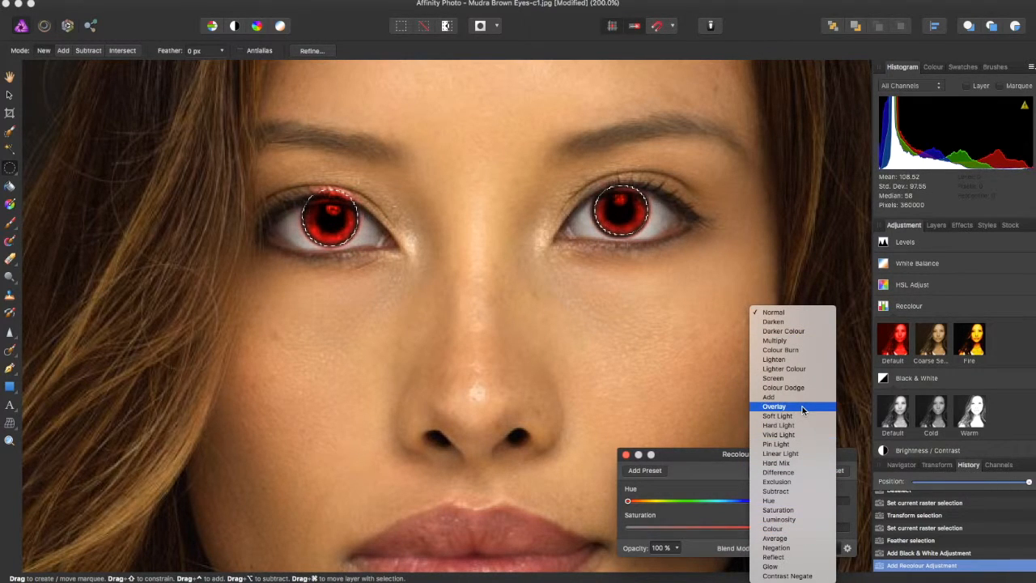
click(774, 406)
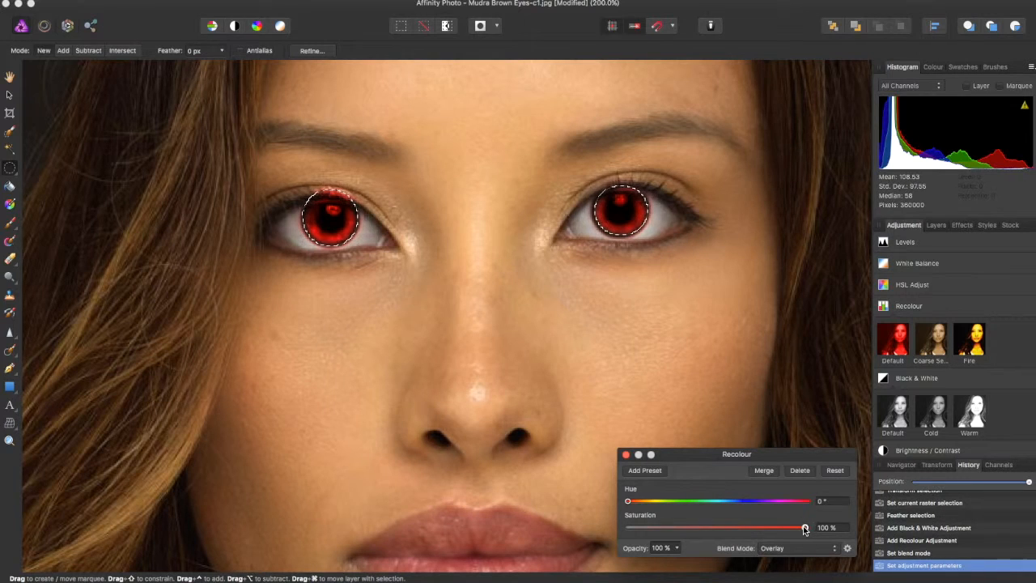
Step: Experiment with Recolour hue and saturation, trying violet and green iris tints
drag(804, 527, 719, 527)
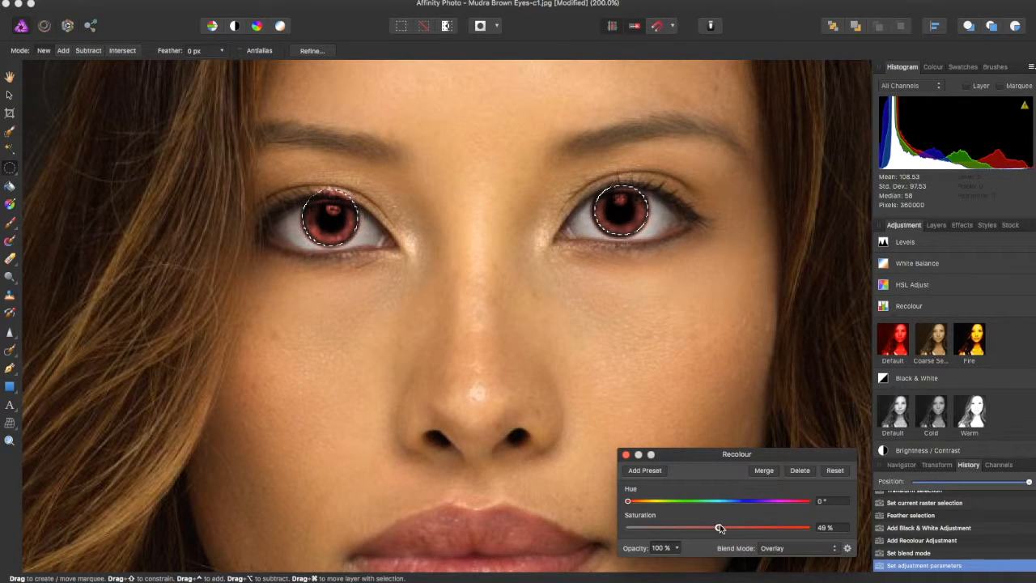
drag(720, 527, 745, 527)
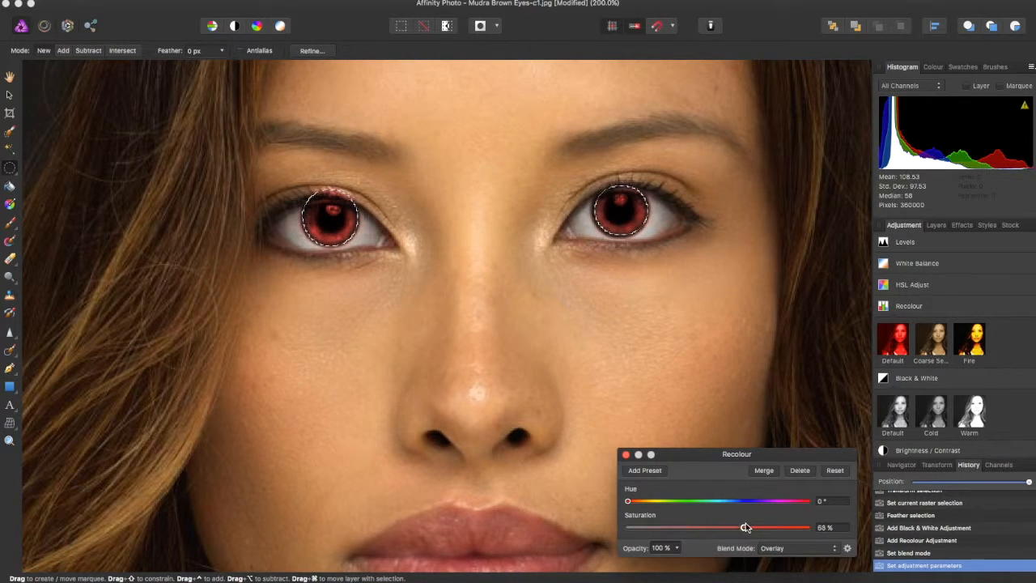
drag(745, 526, 755, 527)
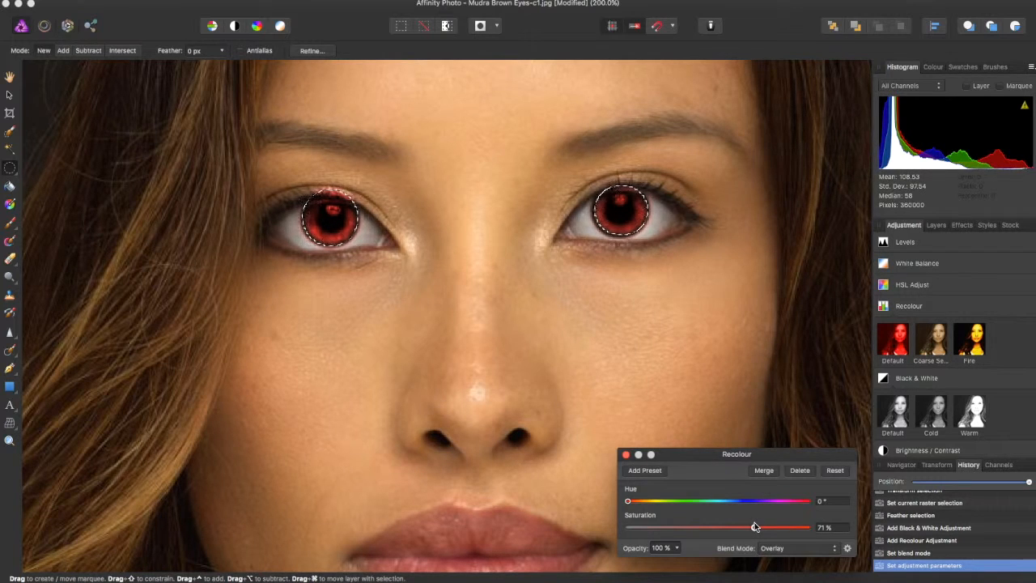
drag(741, 527, 753, 527)
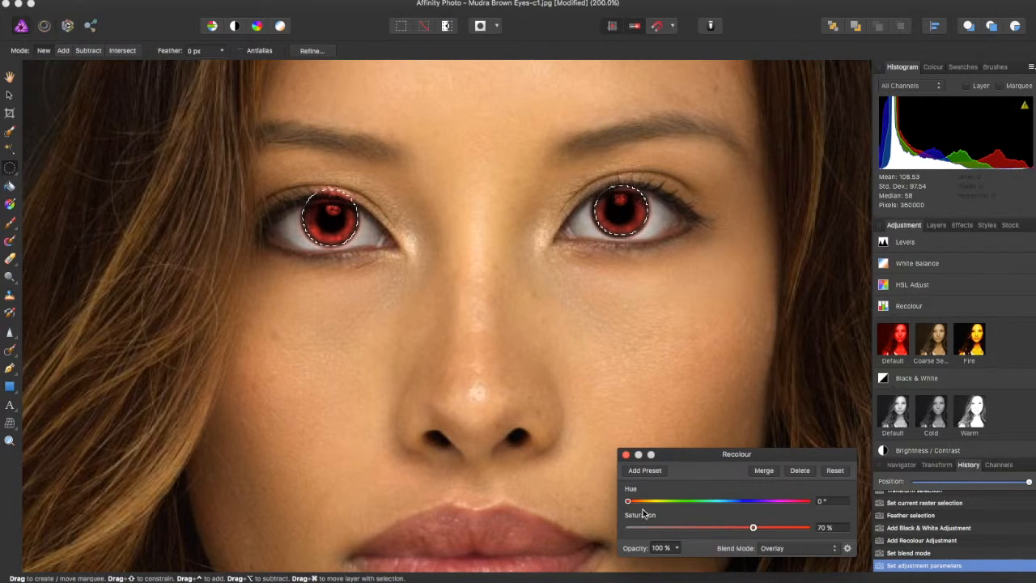
drag(628, 500, 754, 488)
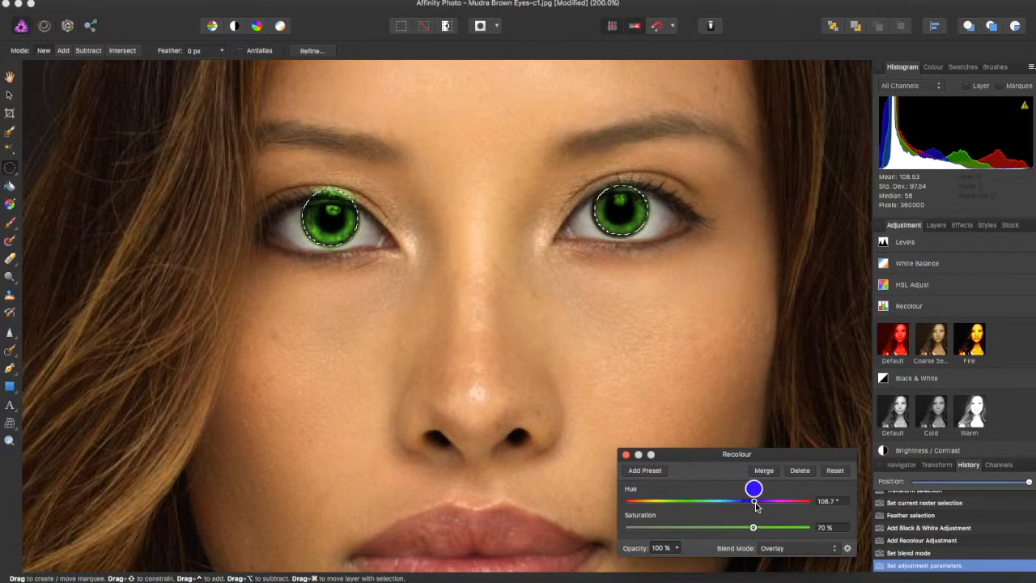
drag(754, 500, 748, 501)
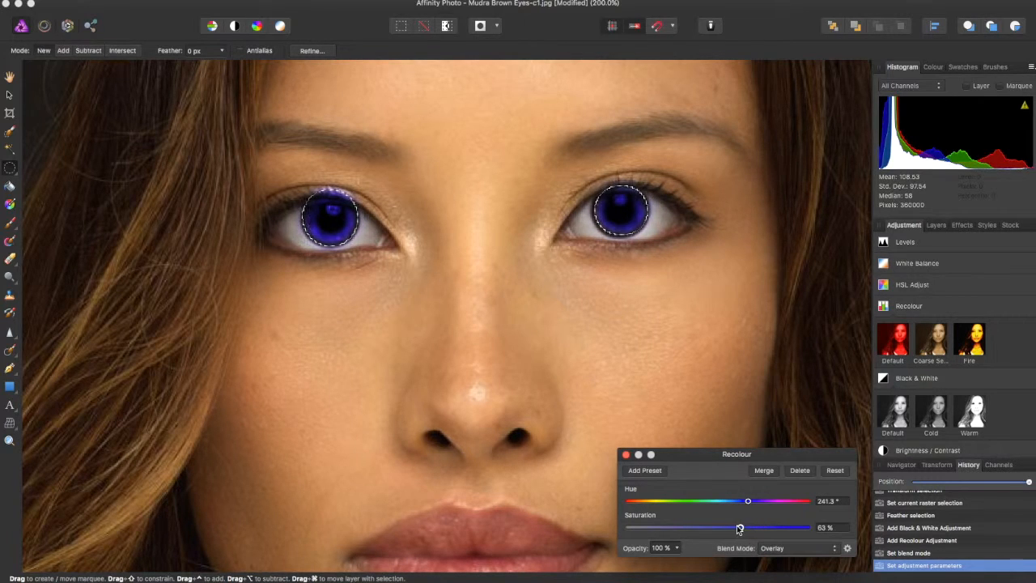
drag(738, 527, 680, 527)
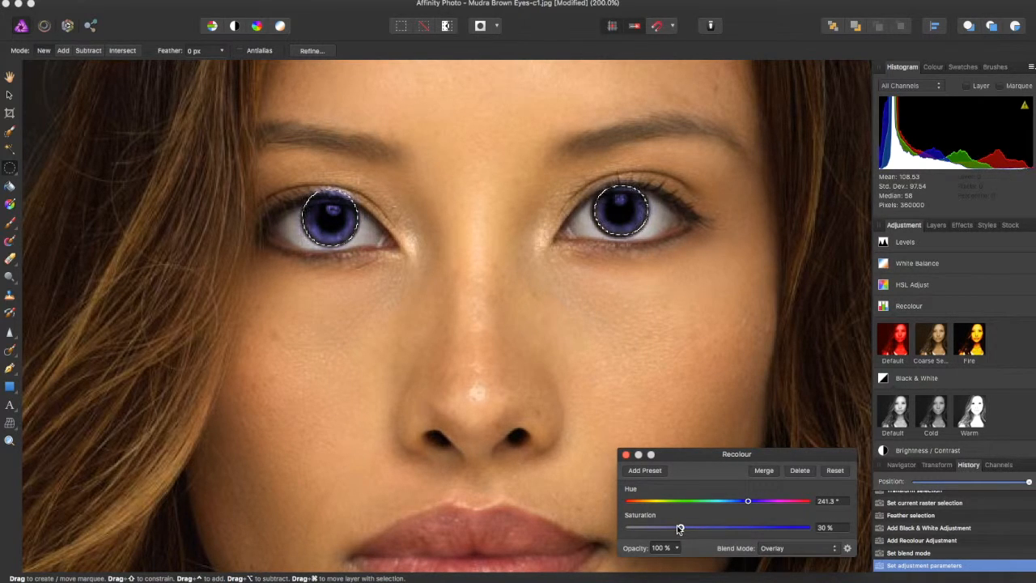
drag(680, 528, 672, 528)
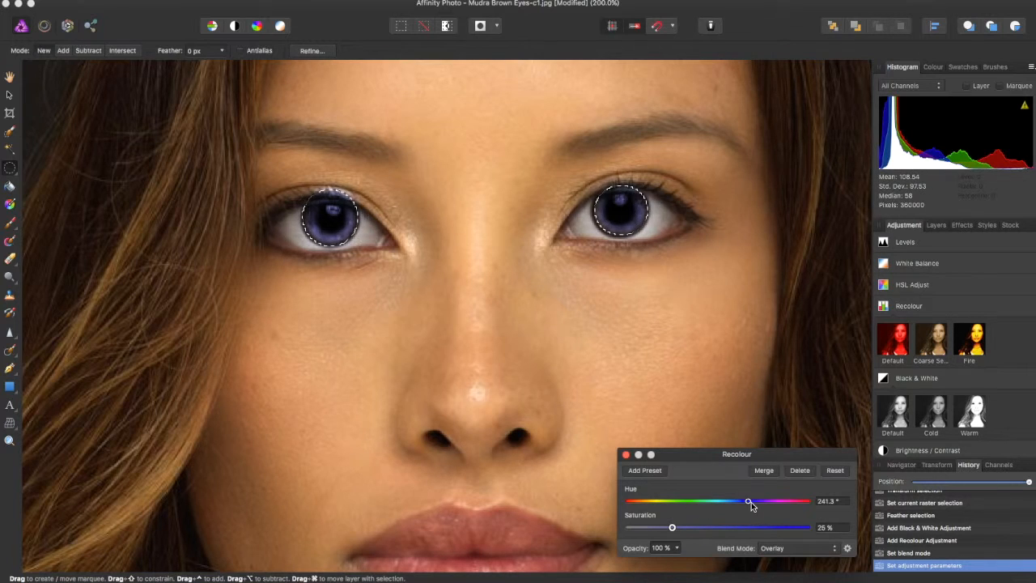
drag(749, 500, 701, 488)
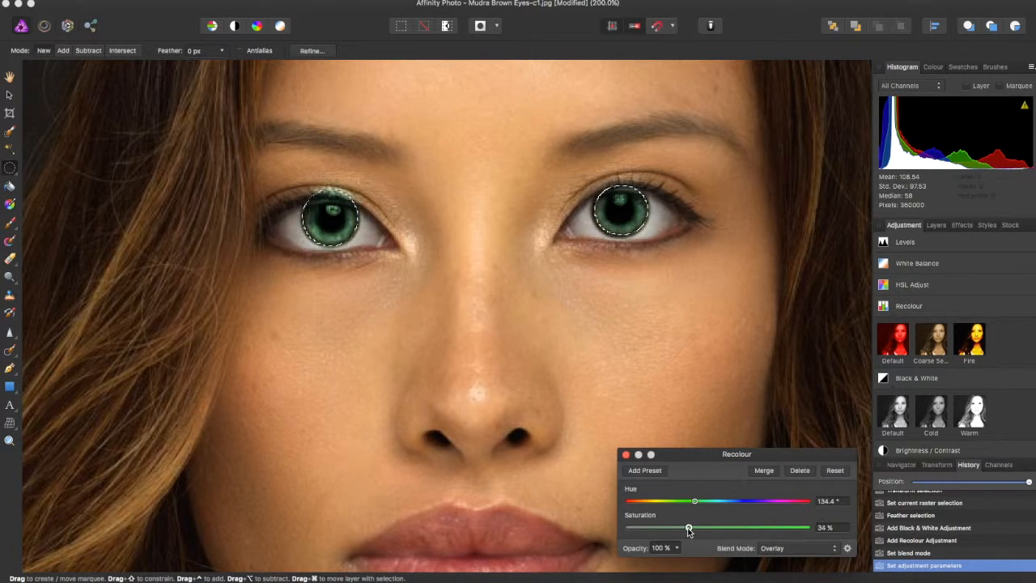
drag(688, 527, 713, 527)
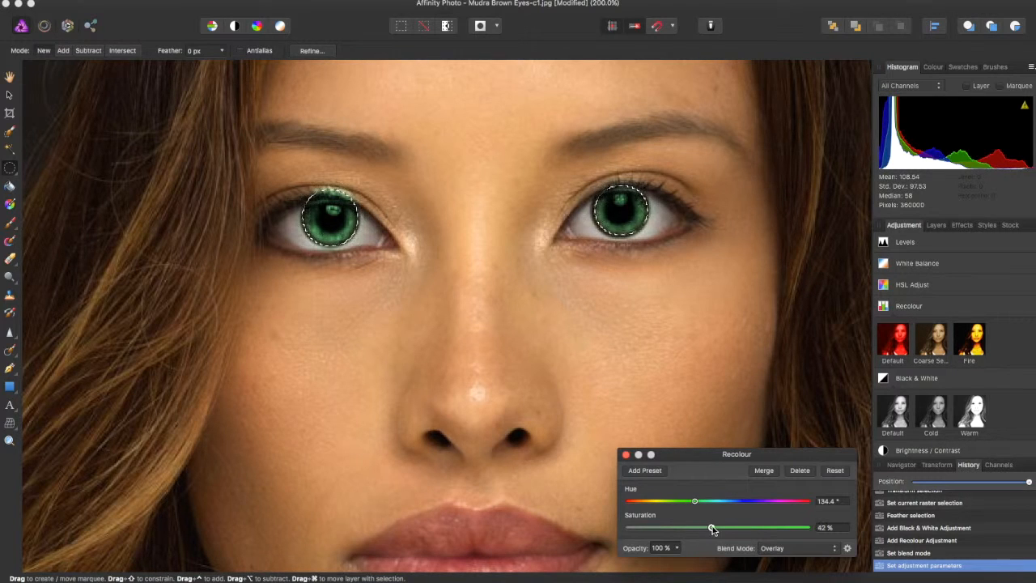
drag(713, 527, 718, 527)
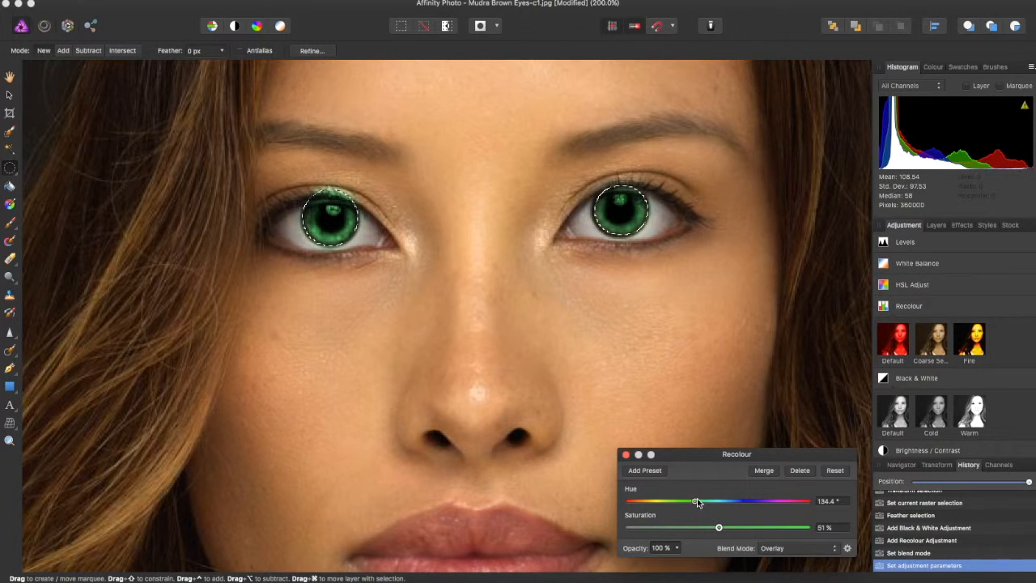
Step: Settle the iris tint at a natural blue, hue about 215.7° and saturation 53%
drag(696, 489, 688, 488)
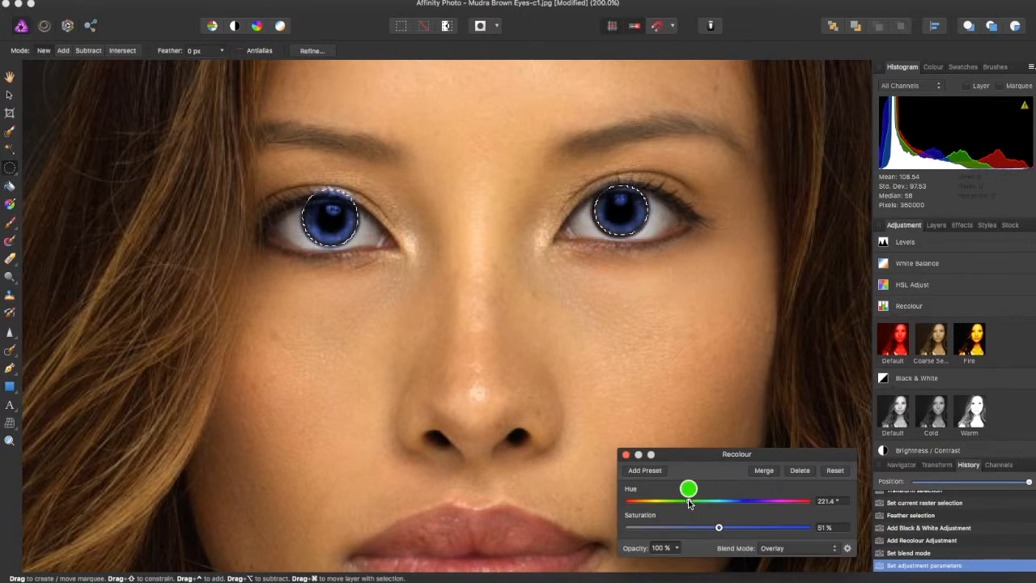
drag(689, 488, 732, 488)
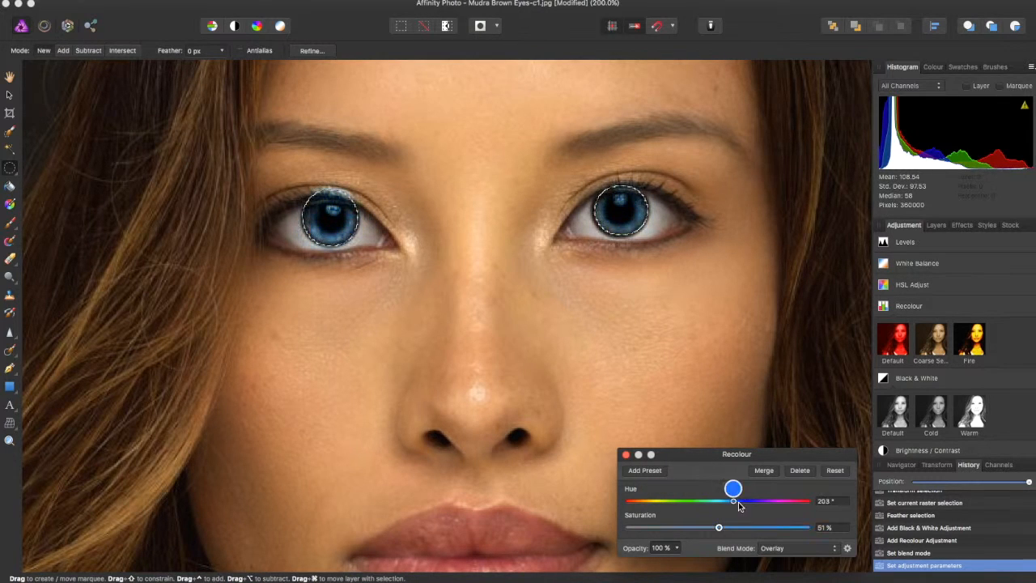
drag(732, 488, 743, 488)
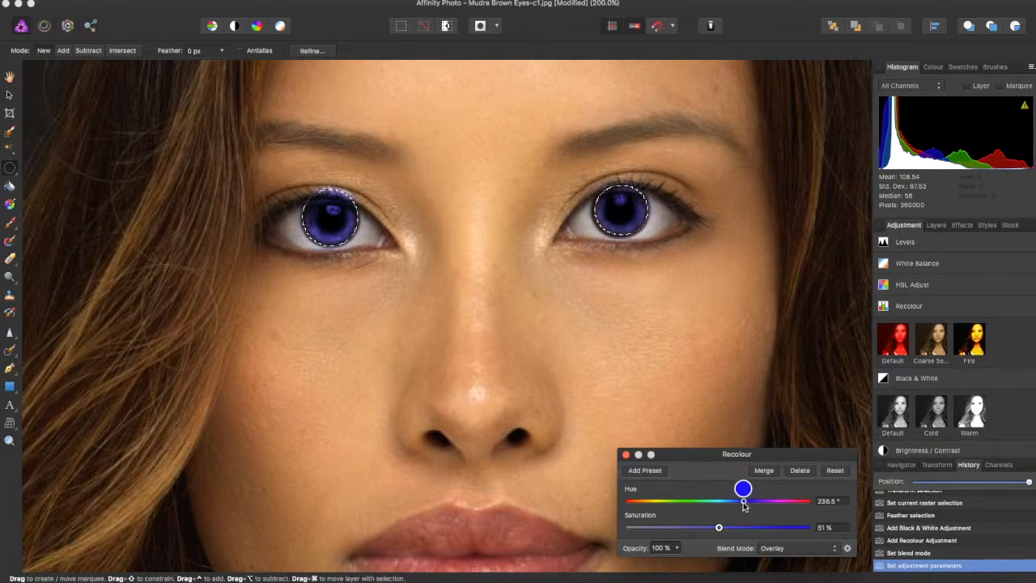
drag(743, 500, 735, 500)
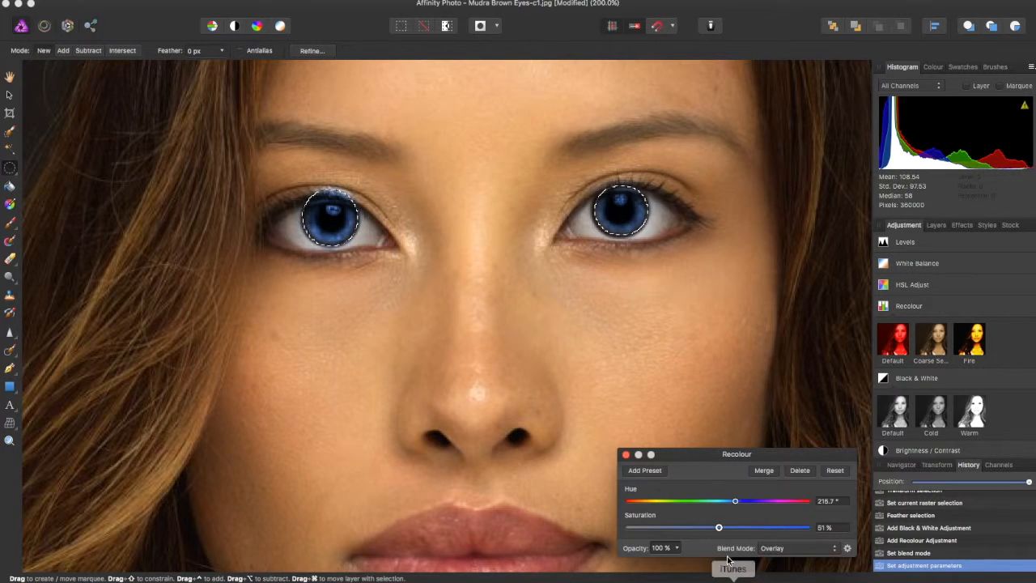
drag(719, 527, 741, 527)
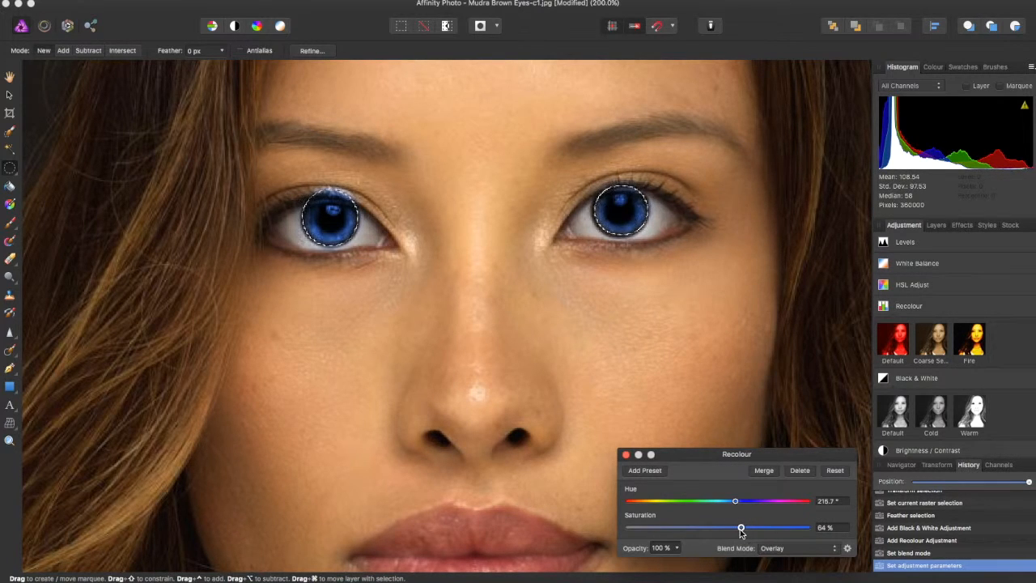
drag(741, 527, 698, 527)
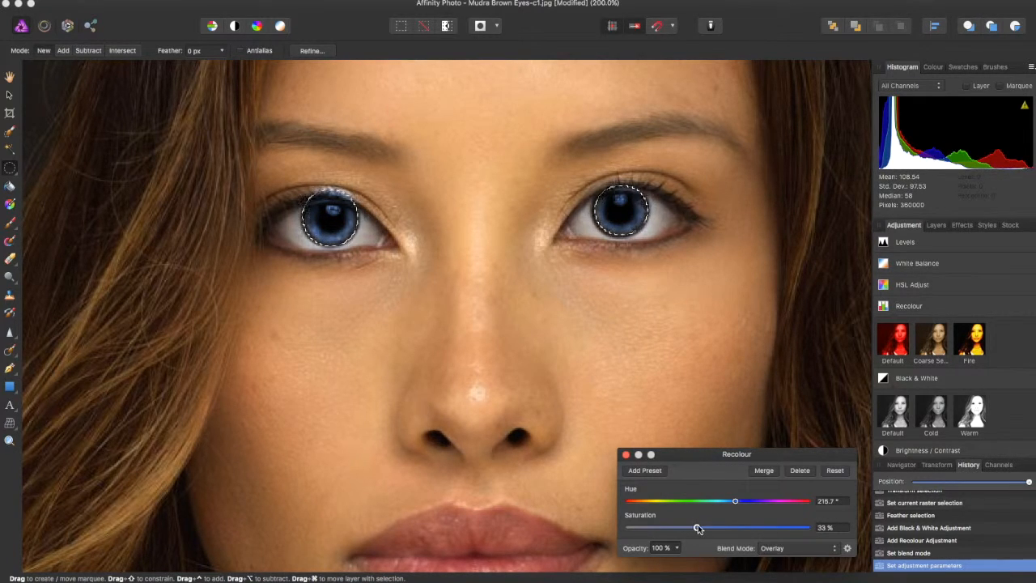
drag(698, 527, 728, 527)
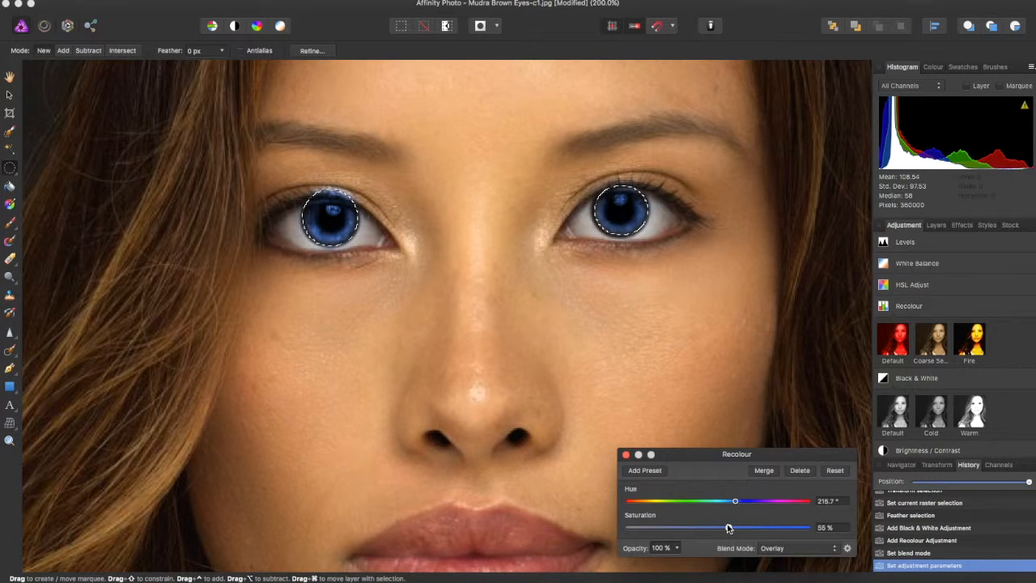
drag(734, 527, 723, 527)
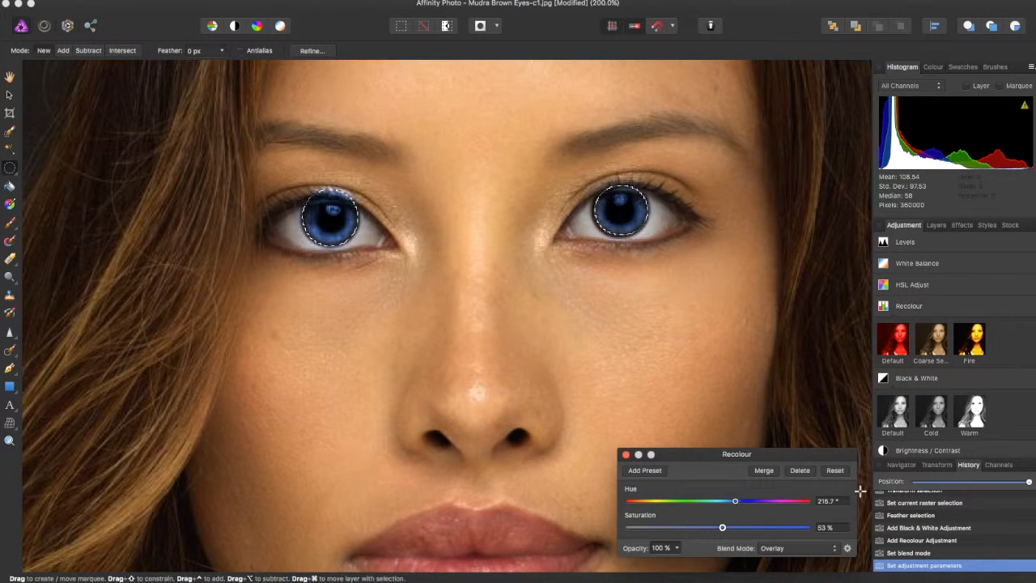
Step: Tune the irises' Shadows / Highlights adjustment to 112% highlights and 14% shadows
scroll(down, 3)
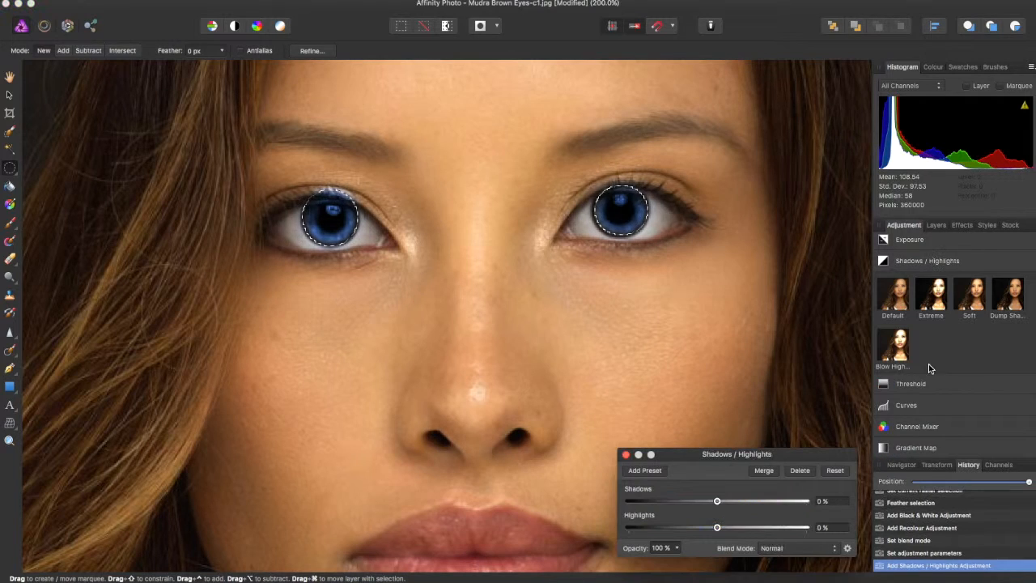
drag(716, 527, 745, 526)
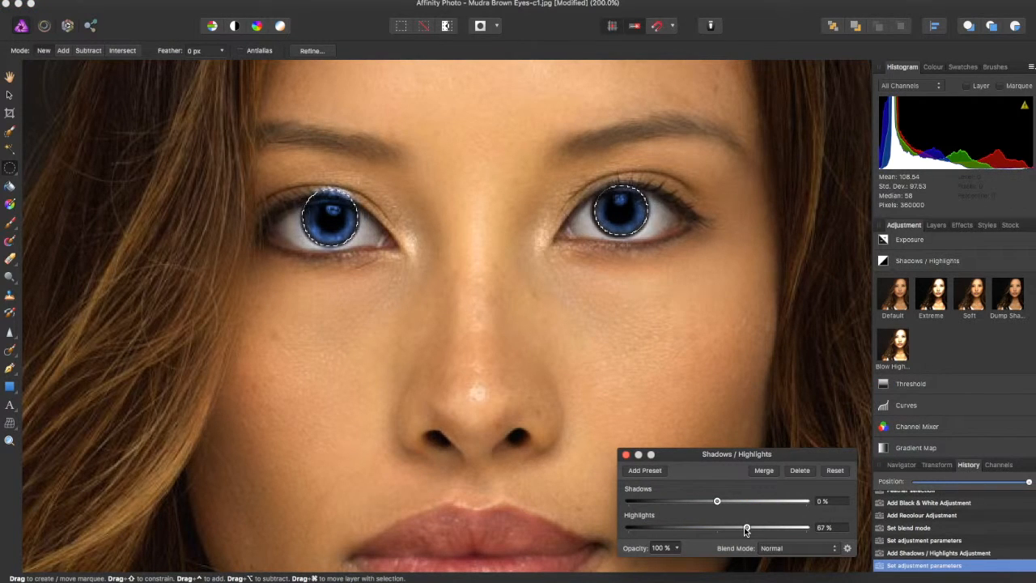
drag(745, 527, 659, 527)
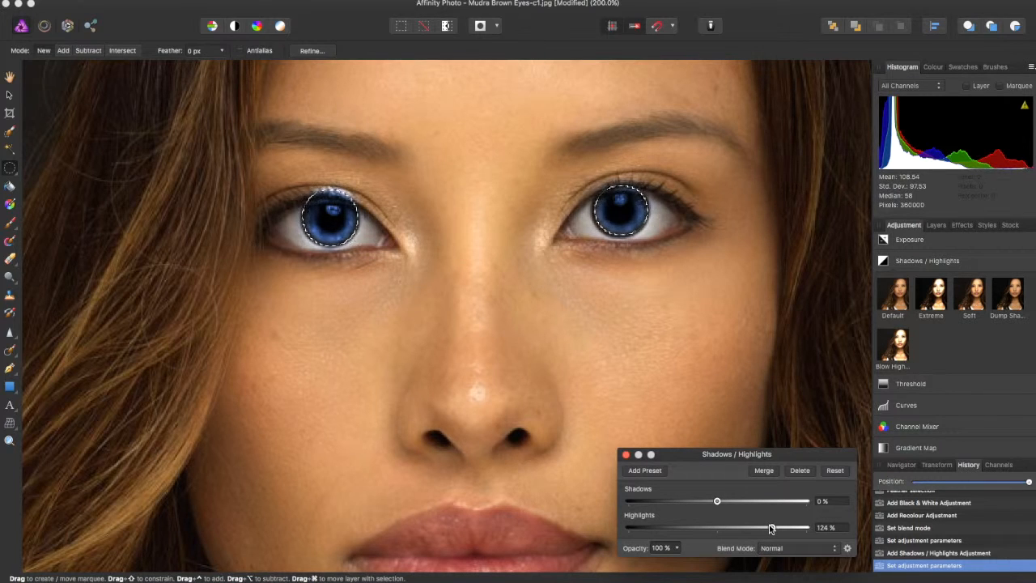
drag(769, 527, 791, 527)
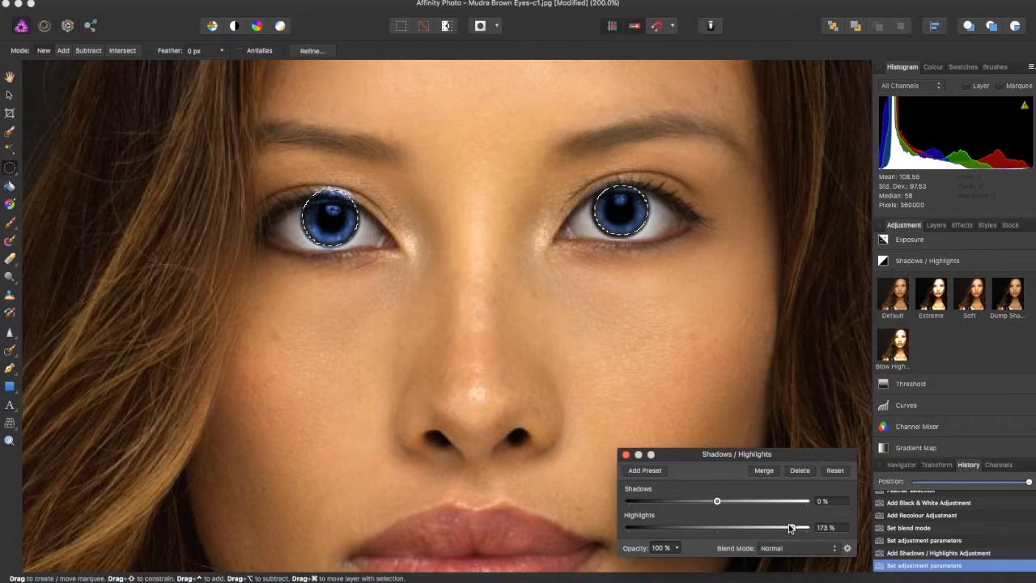
drag(792, 527, 629, 527)
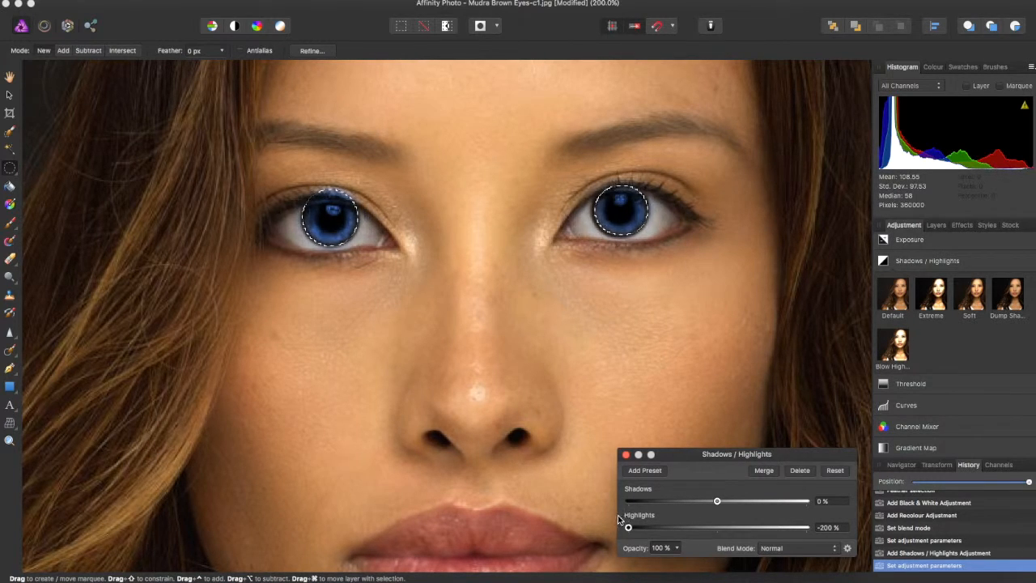
drag(628, 527, 767, 527)
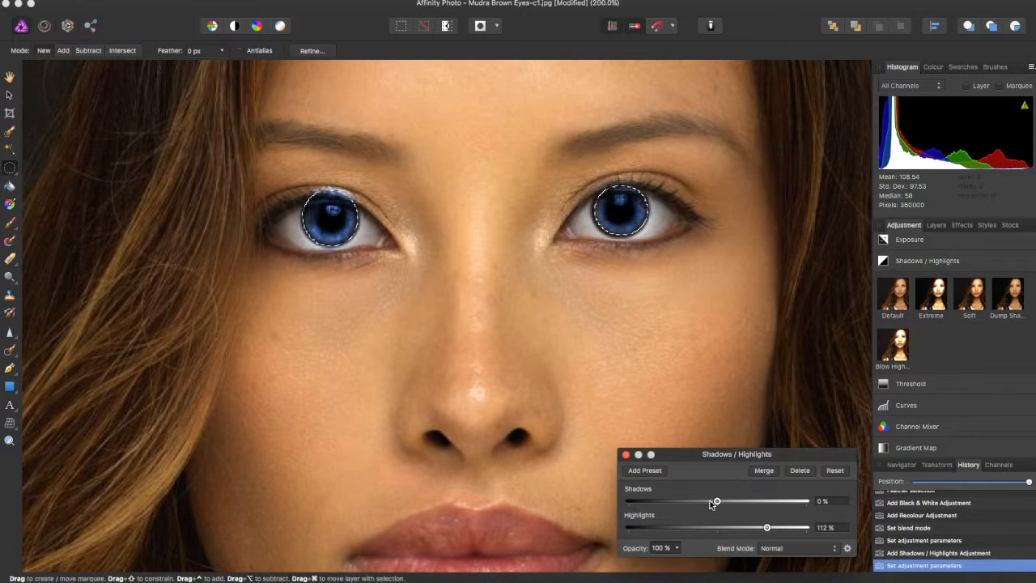
drag(717, 500, 735, 500)
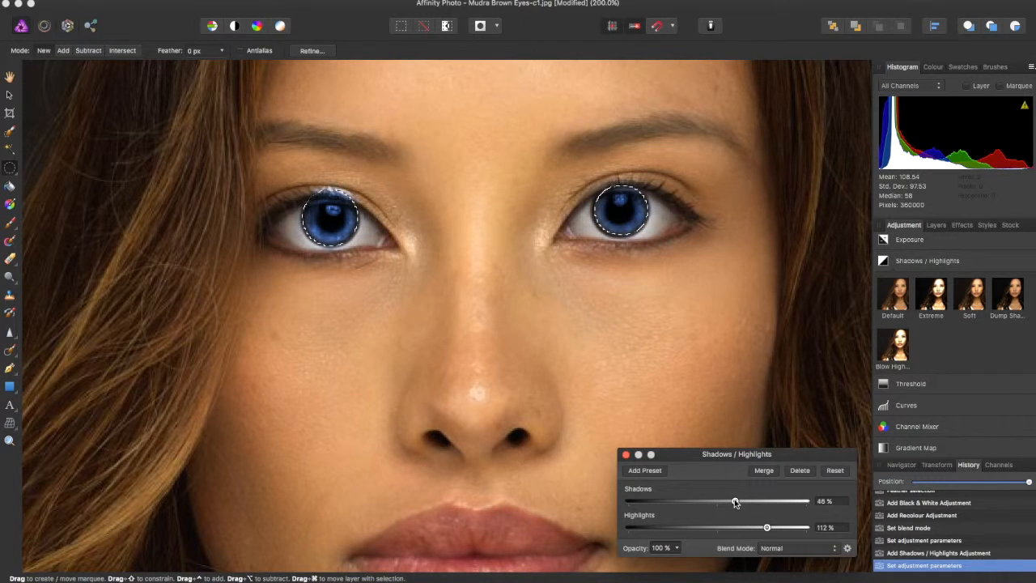
drag(735, 500, 727, 500)
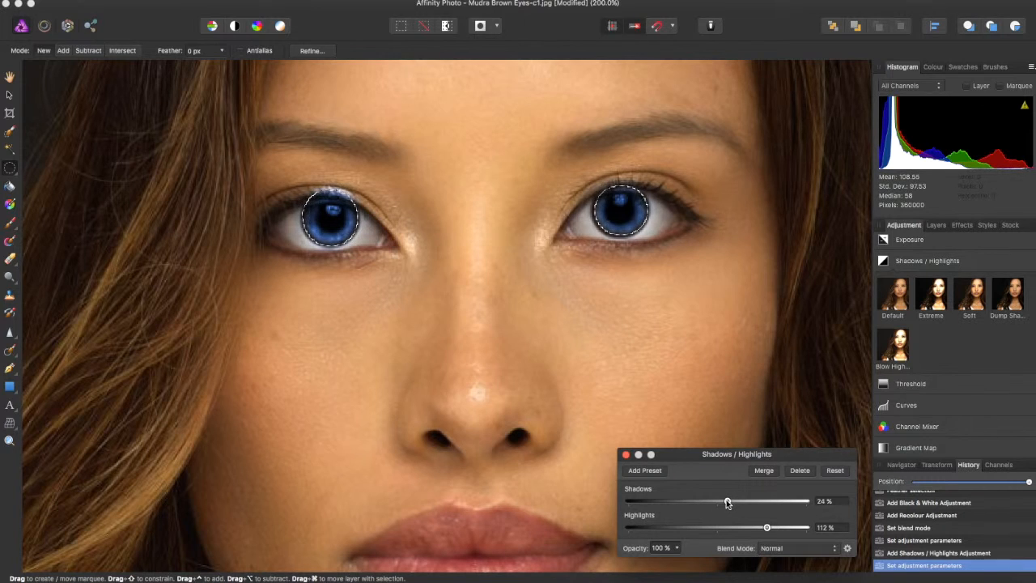
drag(727, 500, 723, 500)
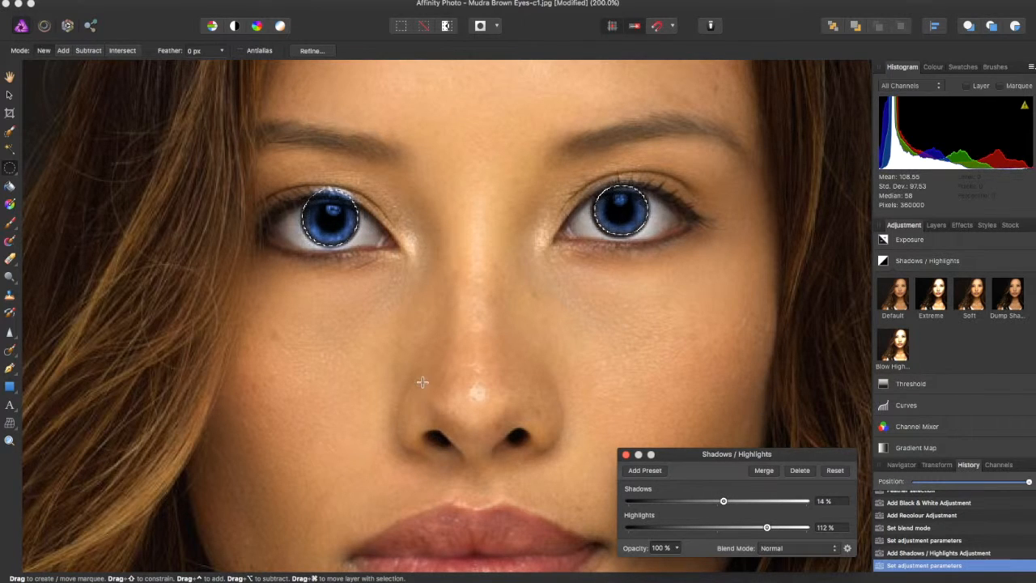
mouse_move(945, 231)
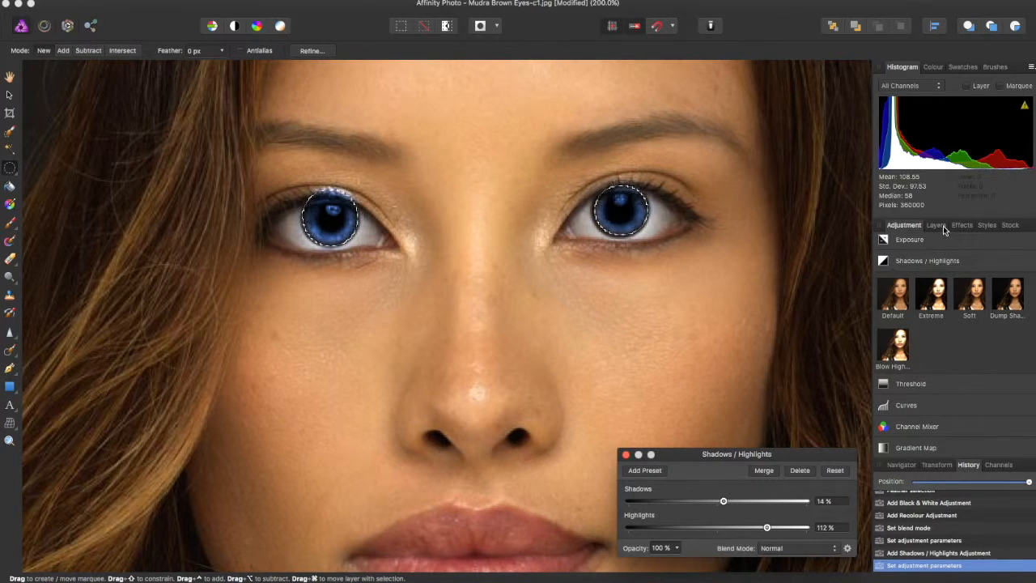
Step: Show the layers list and toggle the adjustment group off and on to compare eyes
click(936, 225)
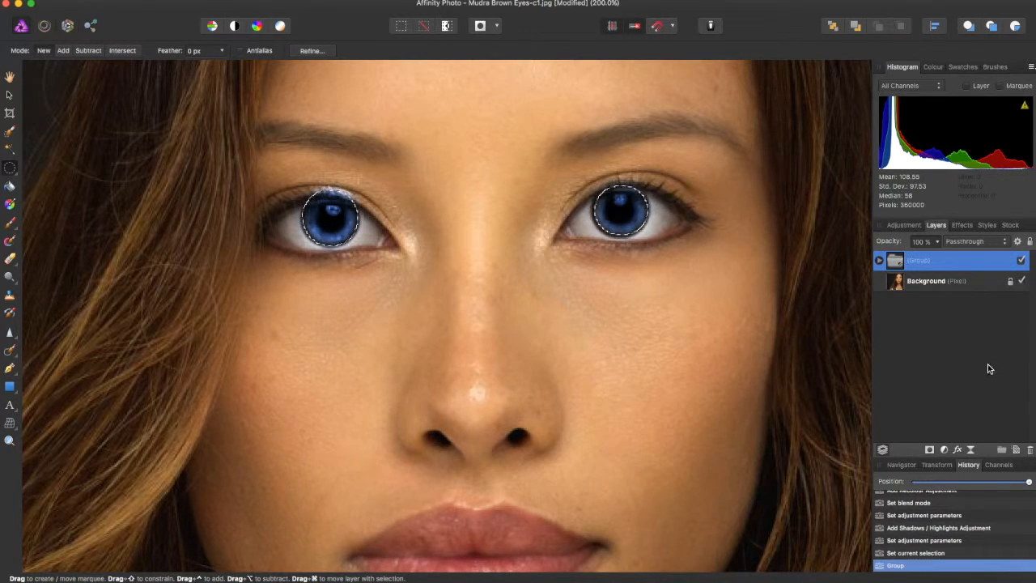
click(1022, 261)
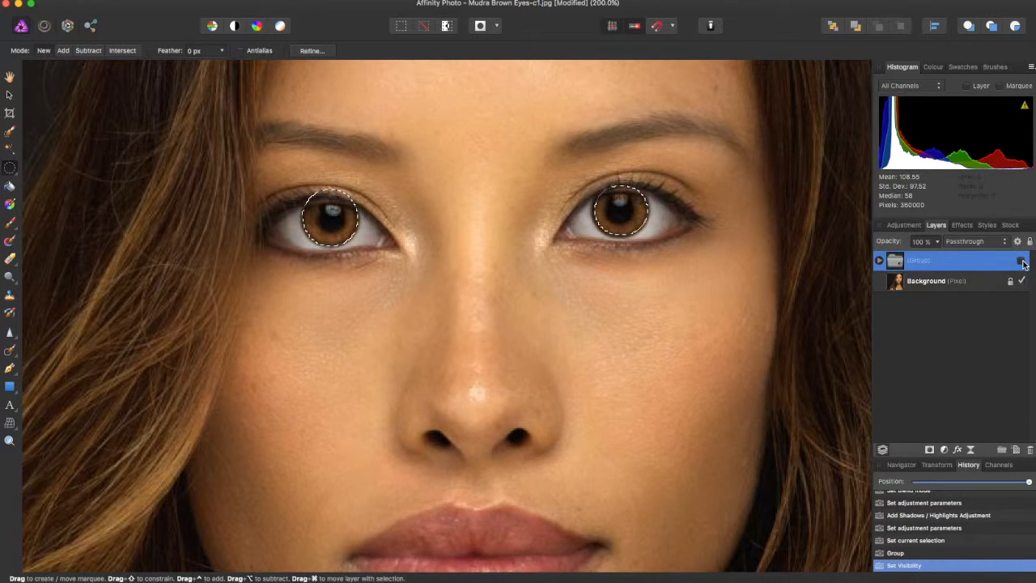
click(1022, 260)
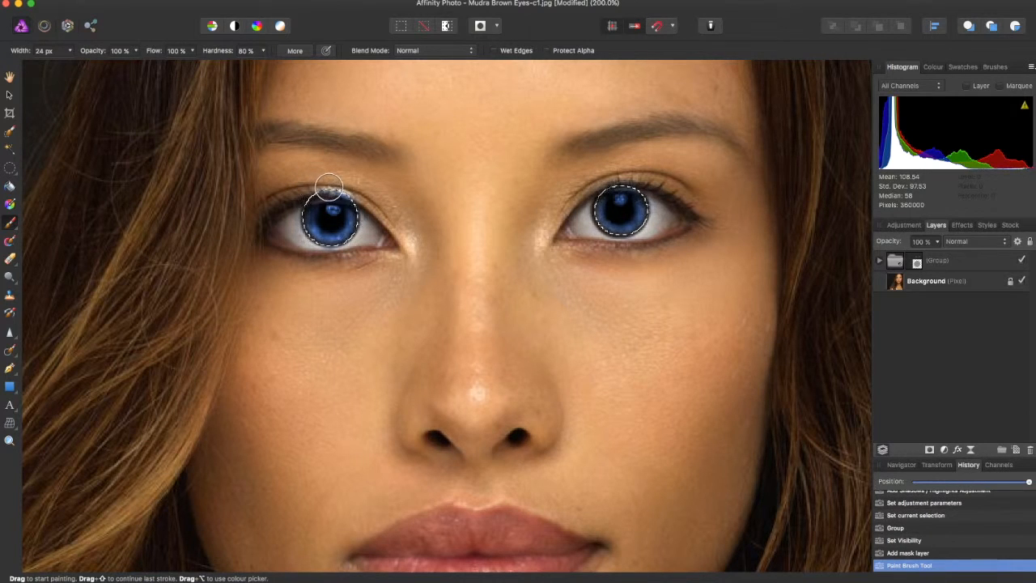
mouse_move(351, 191)
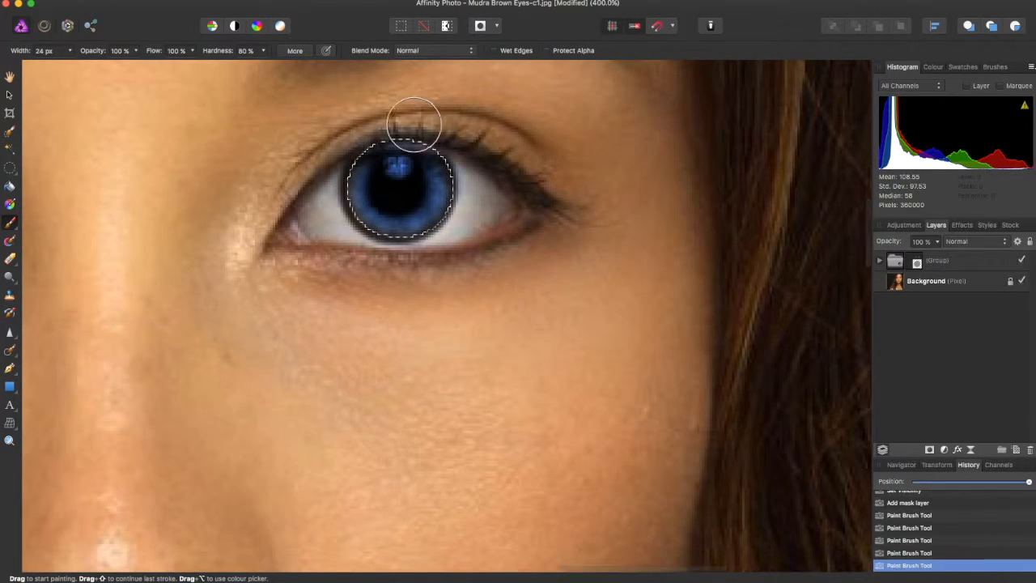
mouse_move(372, 126)
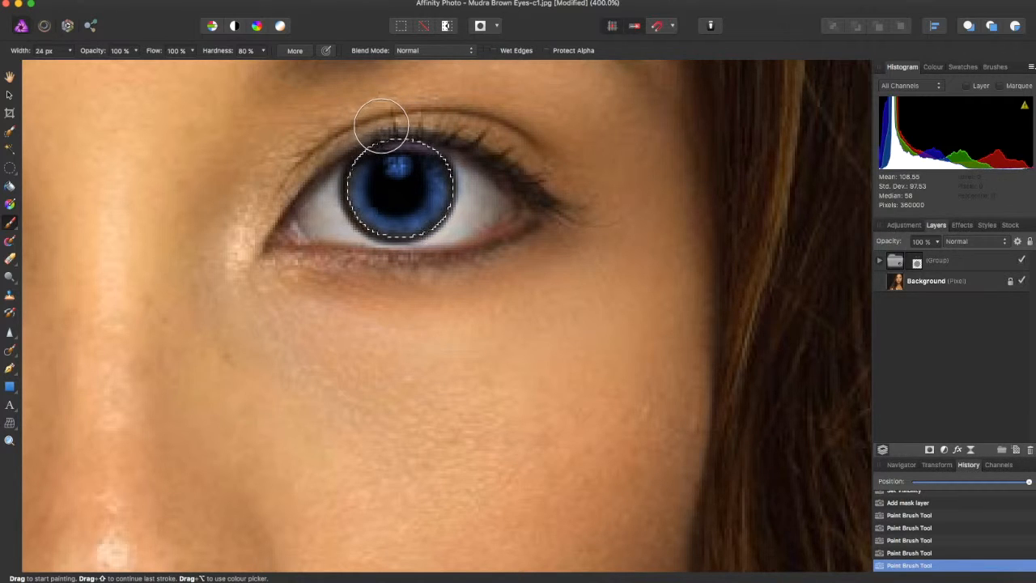
mouse_move(461, 122)
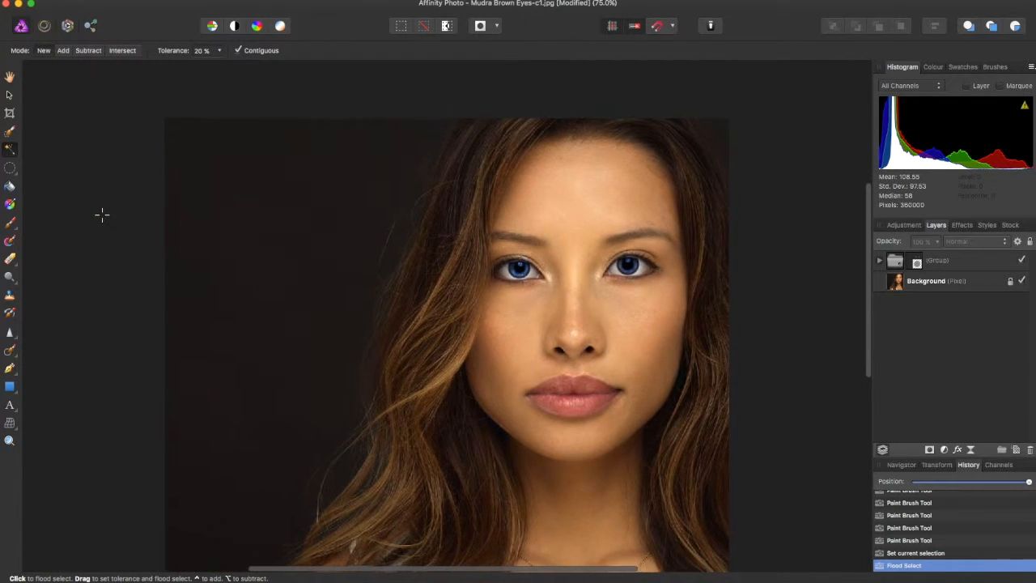
Step: Zoom out to view the full portrait
scroll(down, 3)
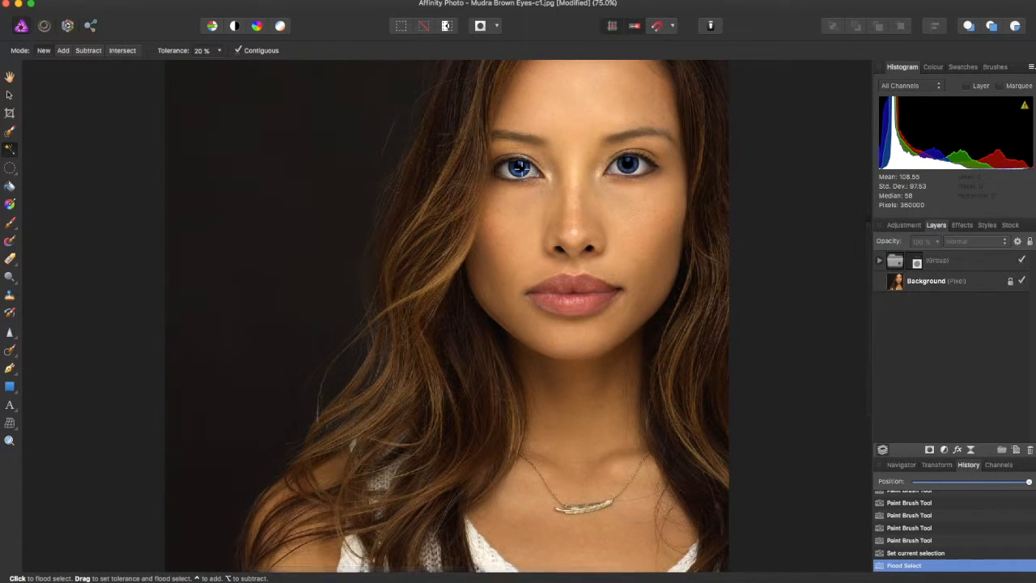